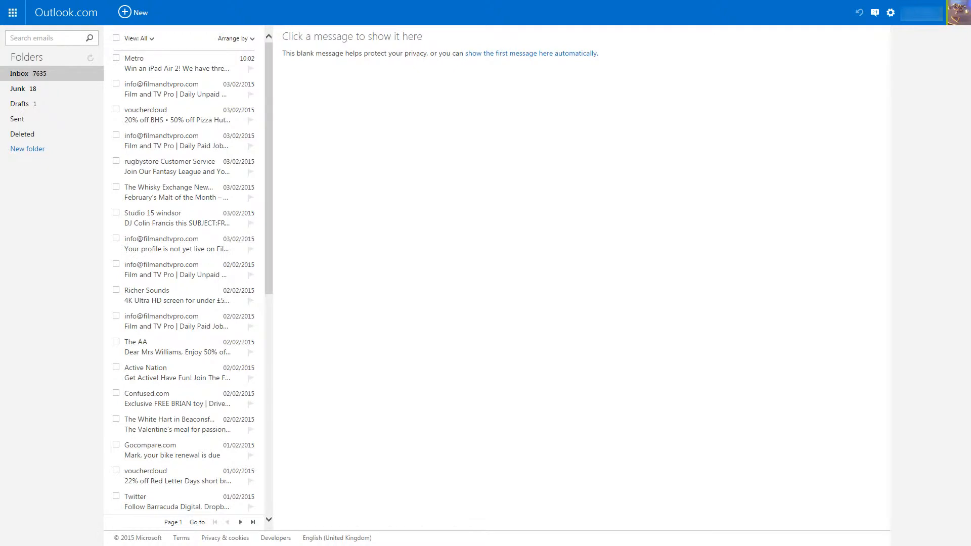
- Reach the Options page from the gear settings menu
left_click(889, 12)
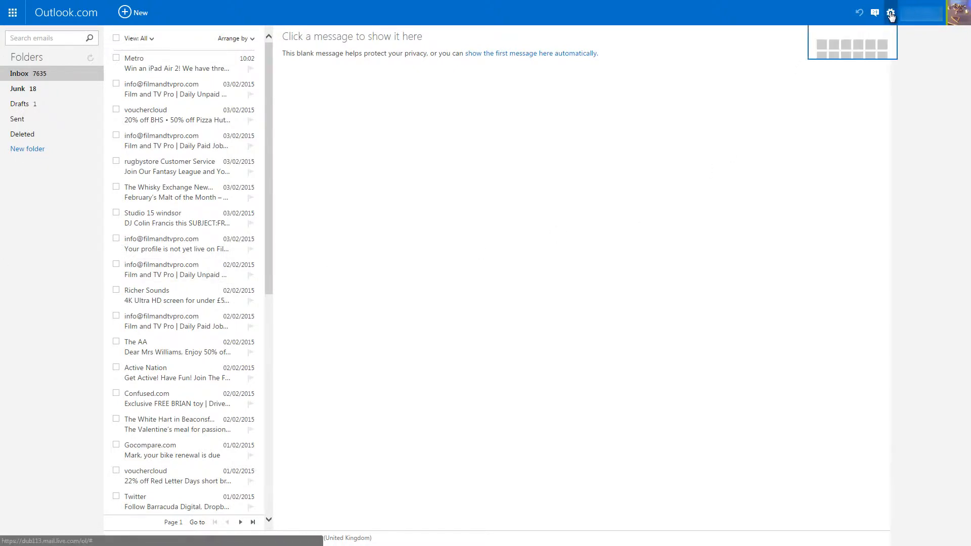
left_click(889, 12)
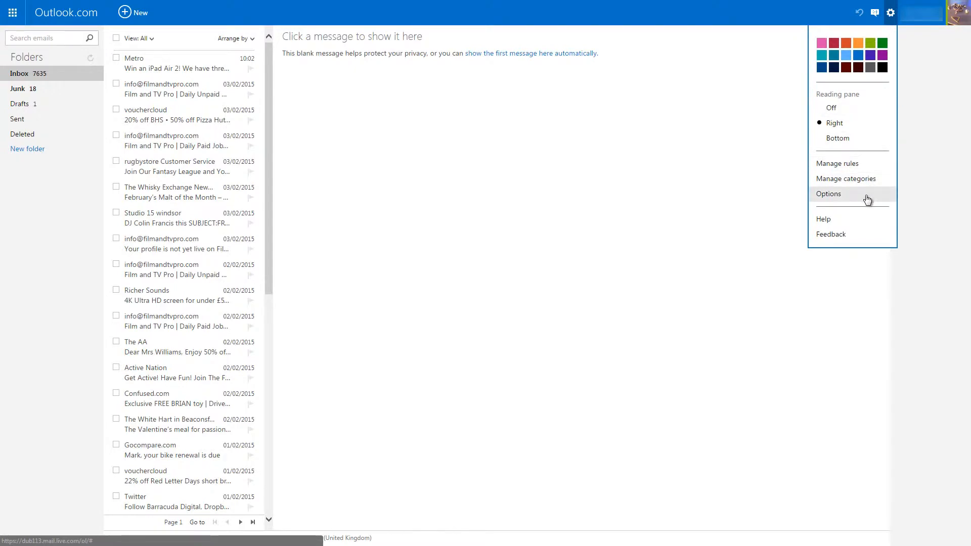
left_click(828, 194)
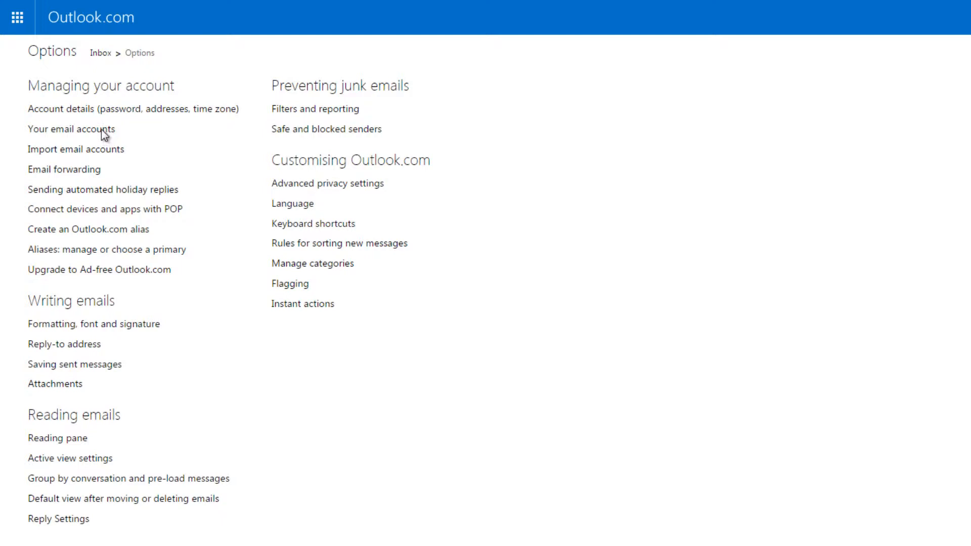
- Begin adding a send-and-receive account with the mark@ address and password, continuing to server settings
left_click(70, 128)
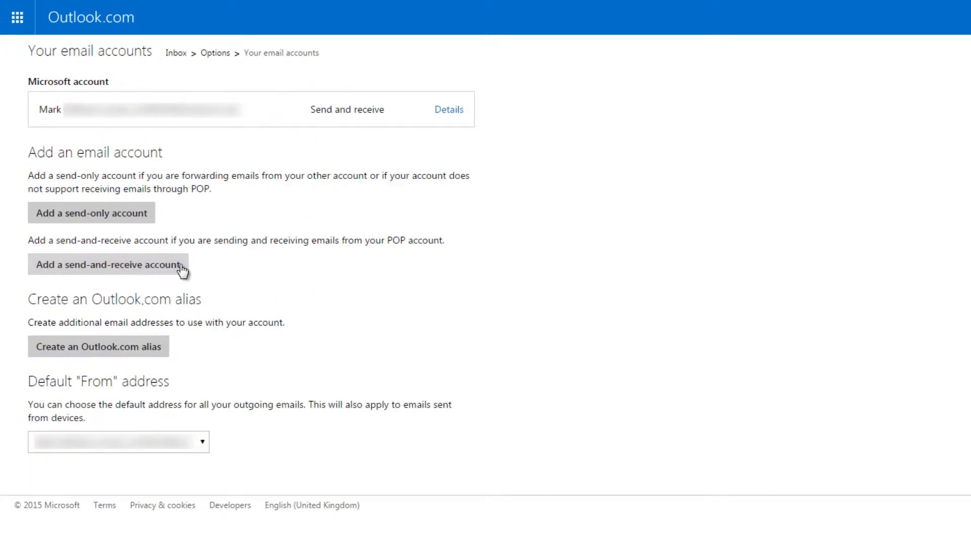
left_click(108, 264)
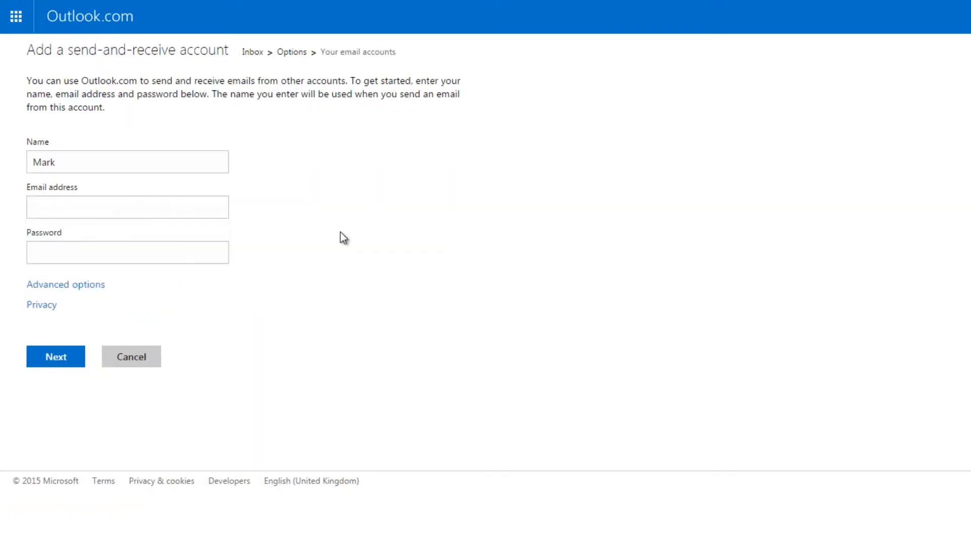
type("mark@123exampledomain.com")
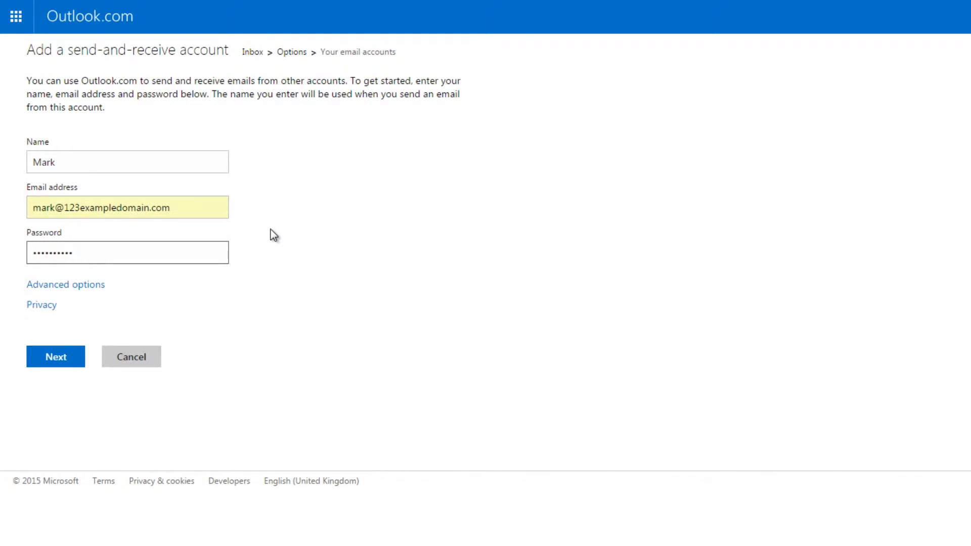
left_click(65, 284)
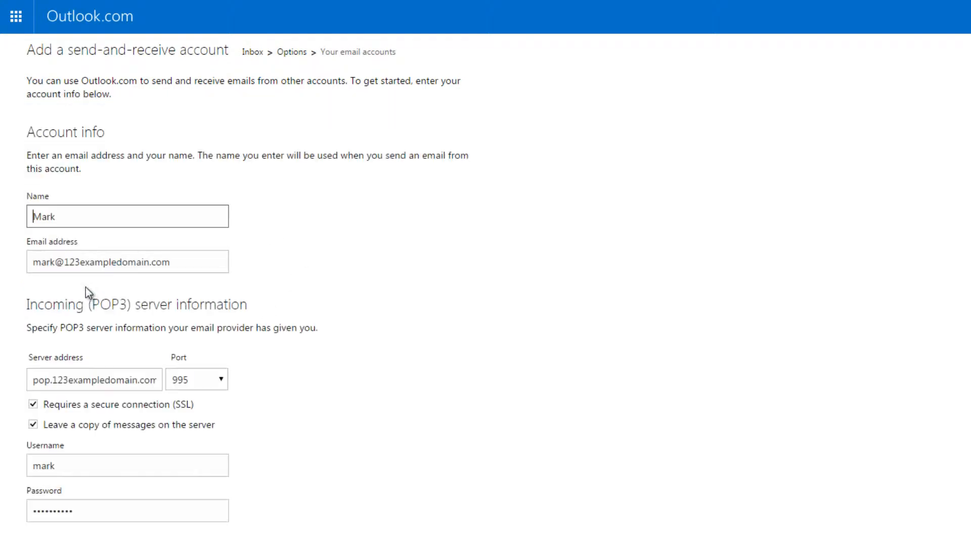
- Set the POP3 server to pop.123-reg.co.uk and the username to the full 123exampledomain.com address
scroll("down", 3)
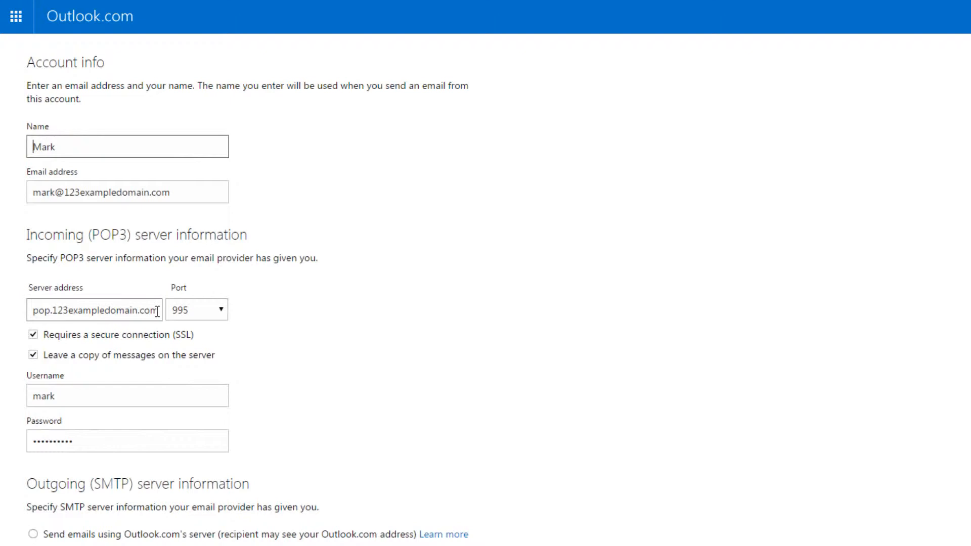
type("pop.123-reg")
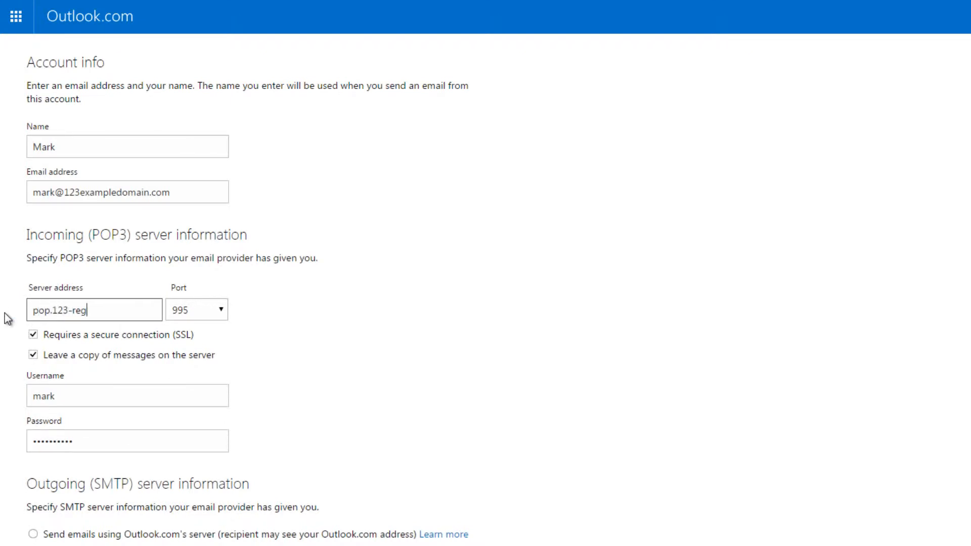
type(".co.uk")
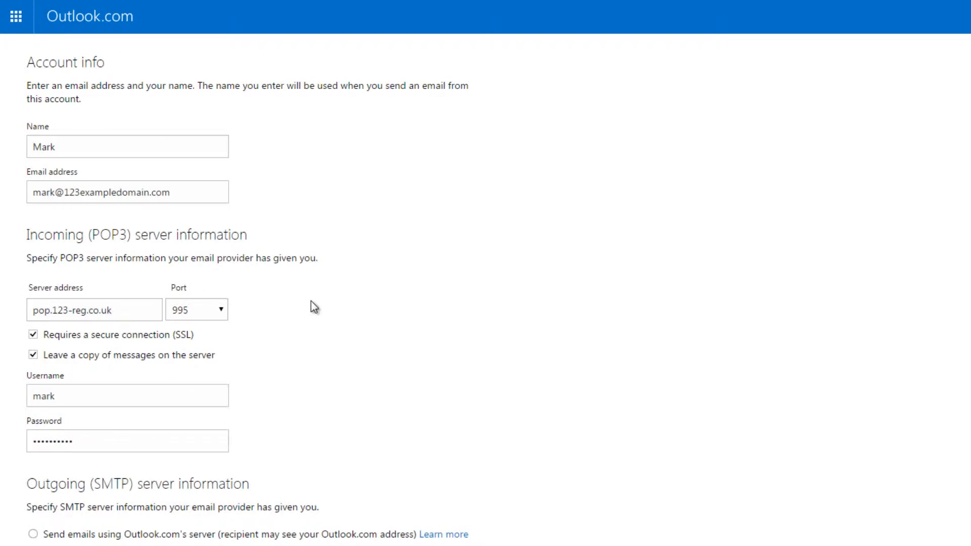
double_click(44, 395)
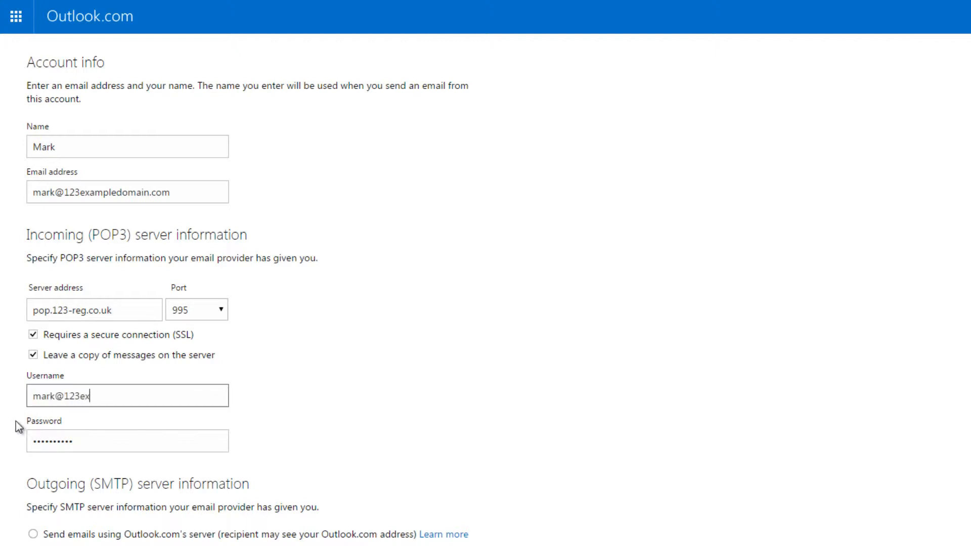
type("ampledomai")
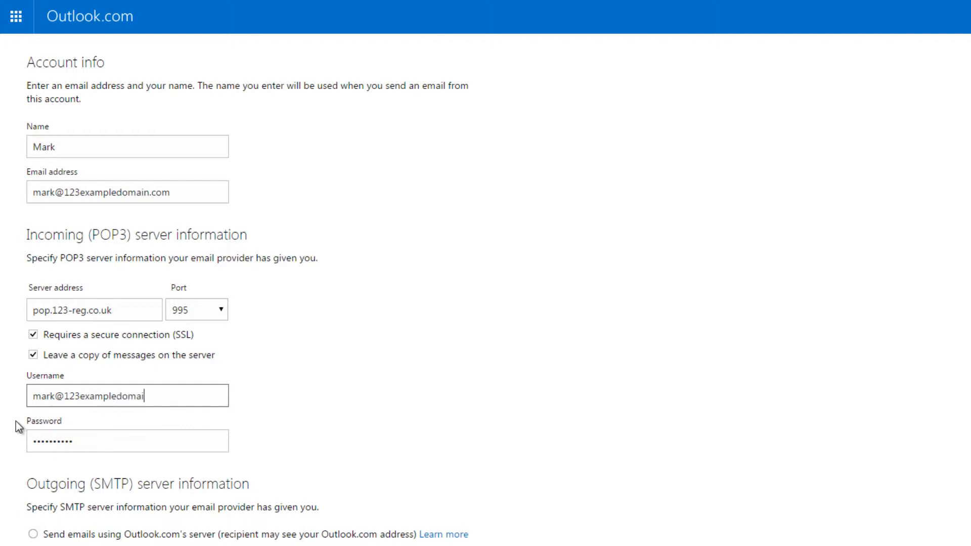
type("n.com")
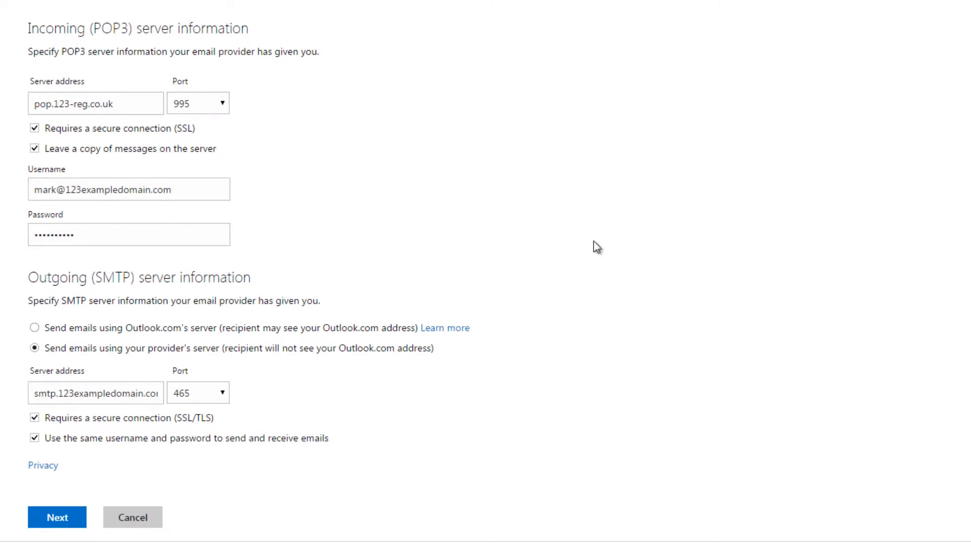
mouse_move(215, 398)
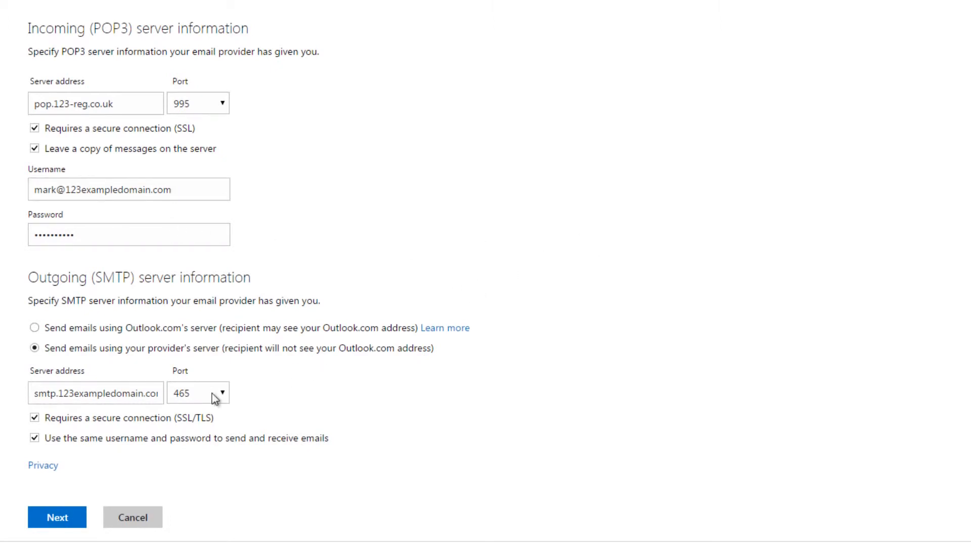
- Set the SMTP server to smtp.123-reg.co.uk and submit the account for setup
triple_click(95, 393)
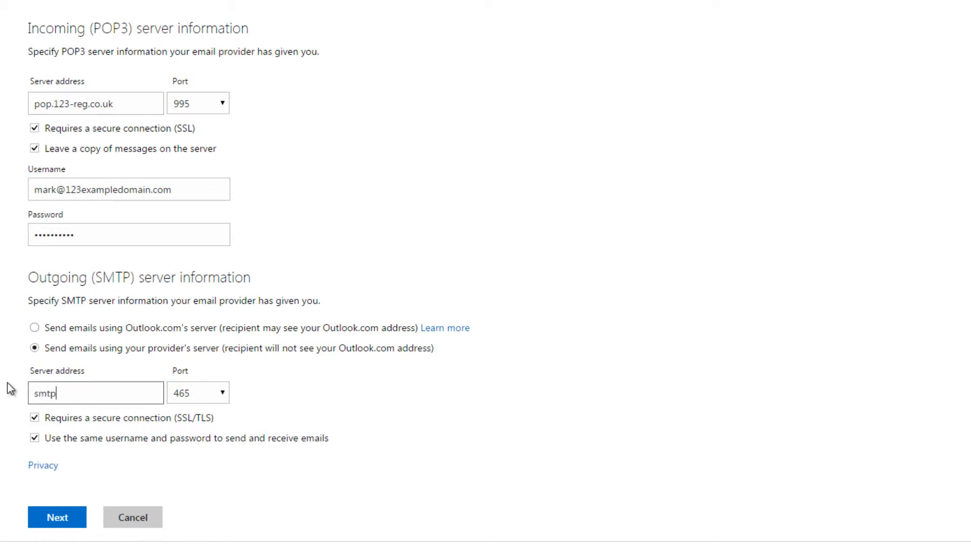
type(".123-reg.co.uk")
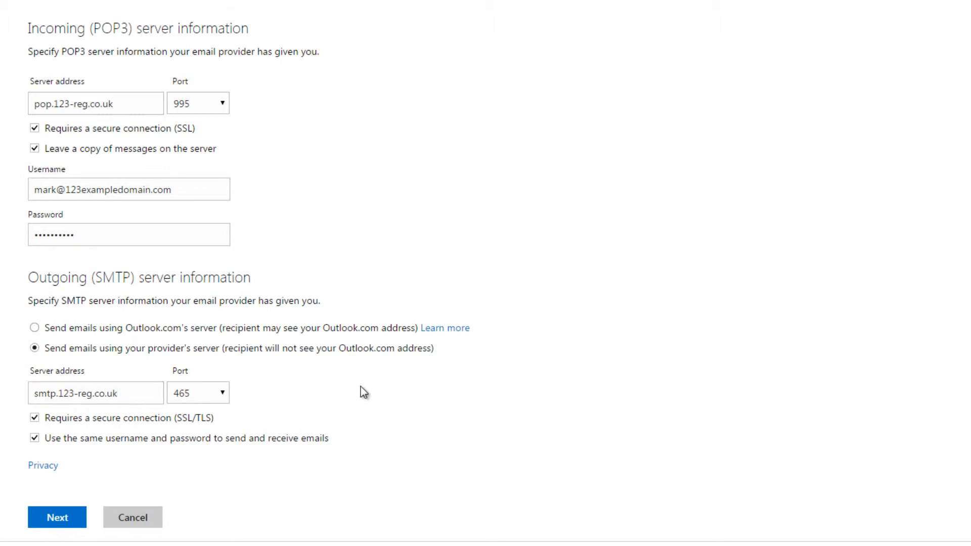
mouse_move(368, 399)
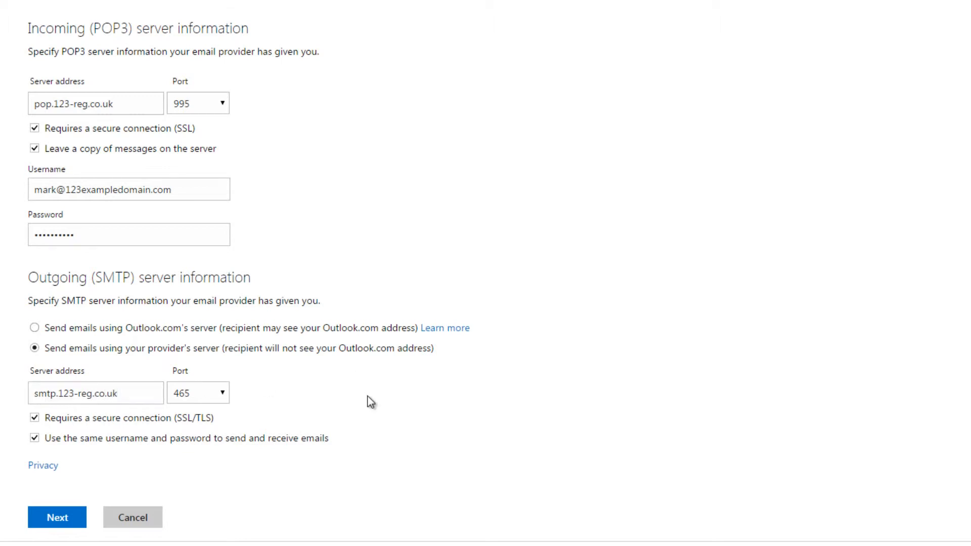
mouse_move(172, 495)
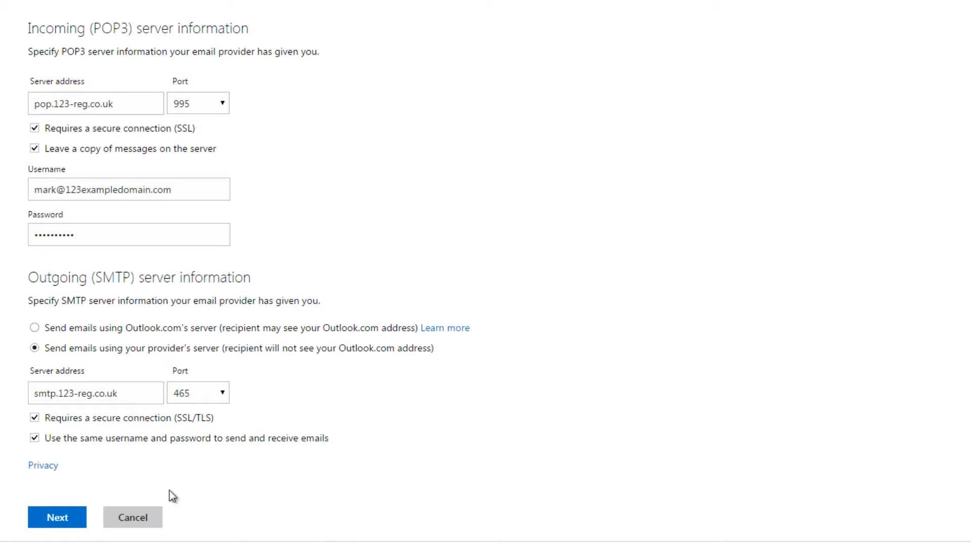
left_click(57, 517)
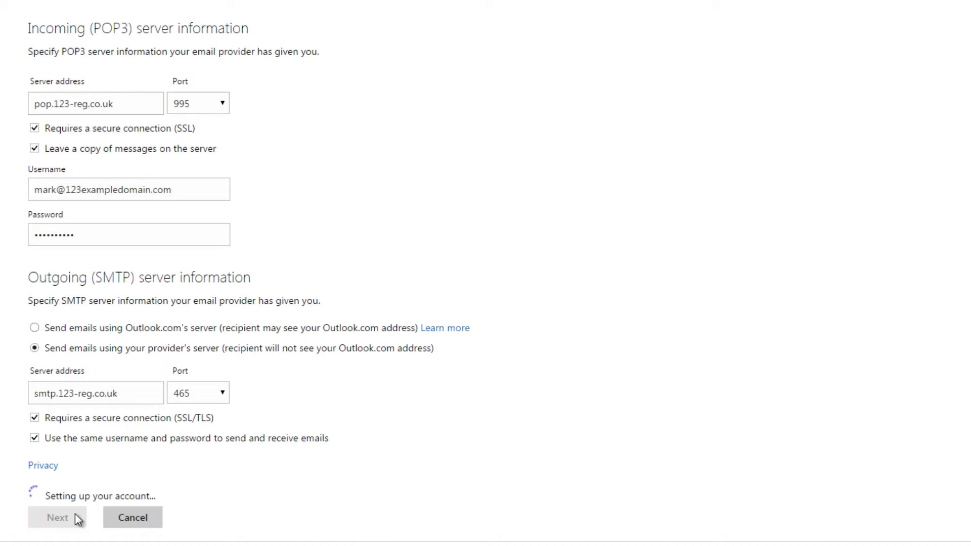
left_click(57, 517)
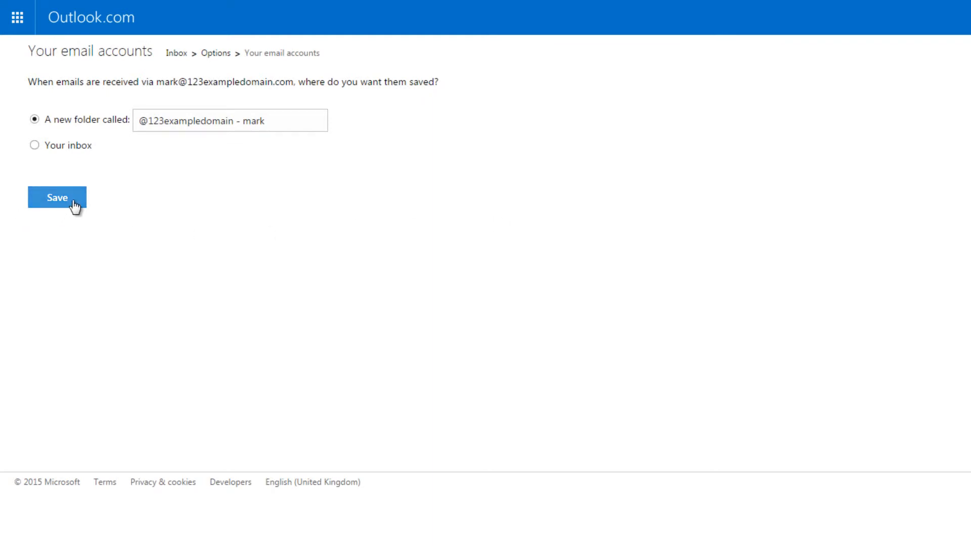
left_click(57, 197)
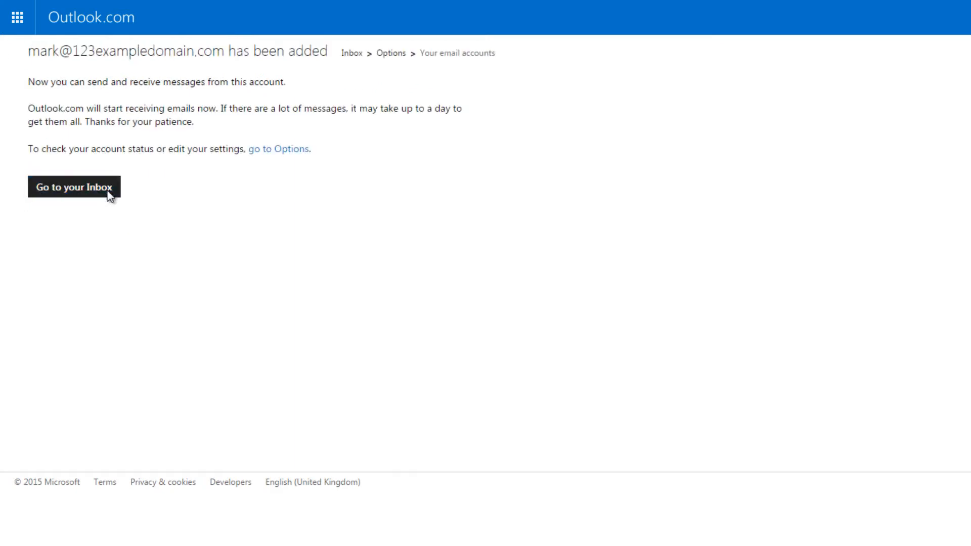
left_click(73, 187)
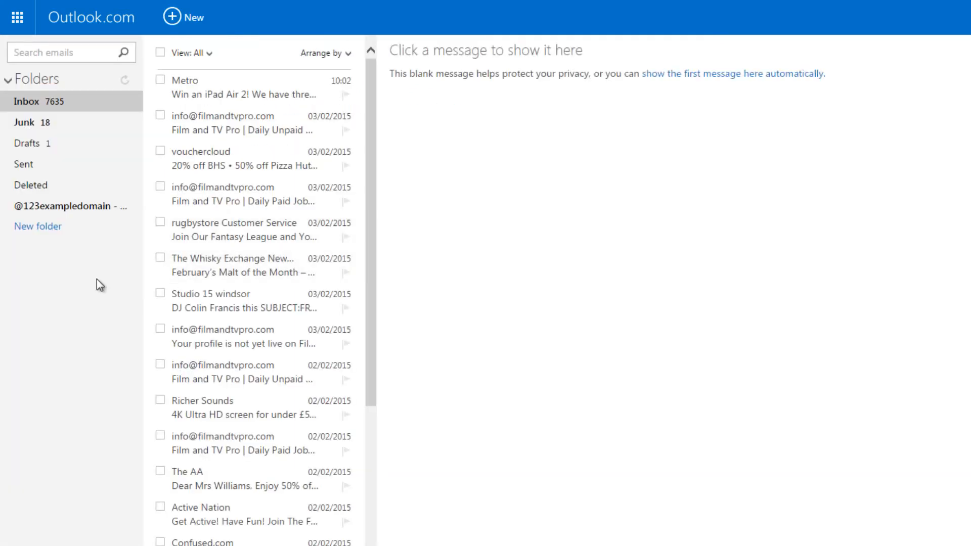
left_click(62, 206)
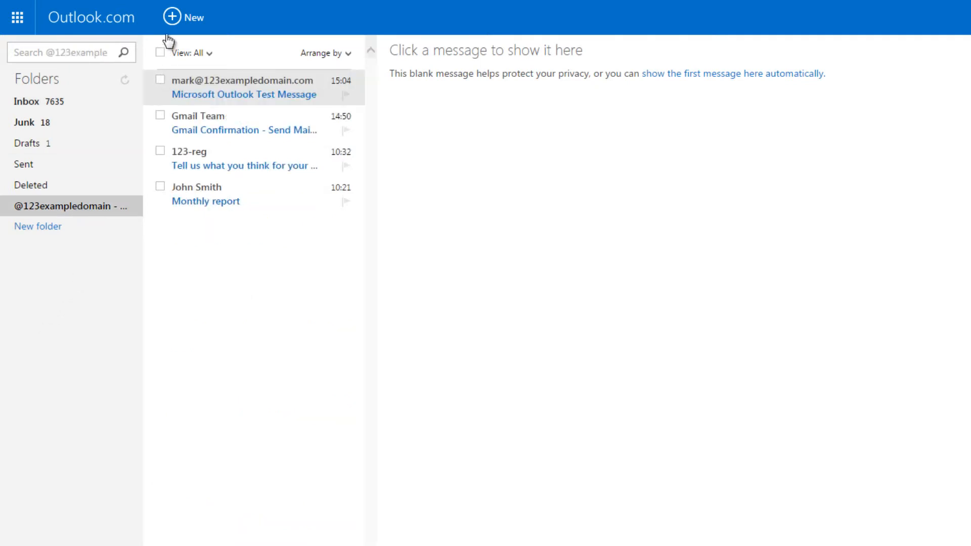
left_click(184, 17)
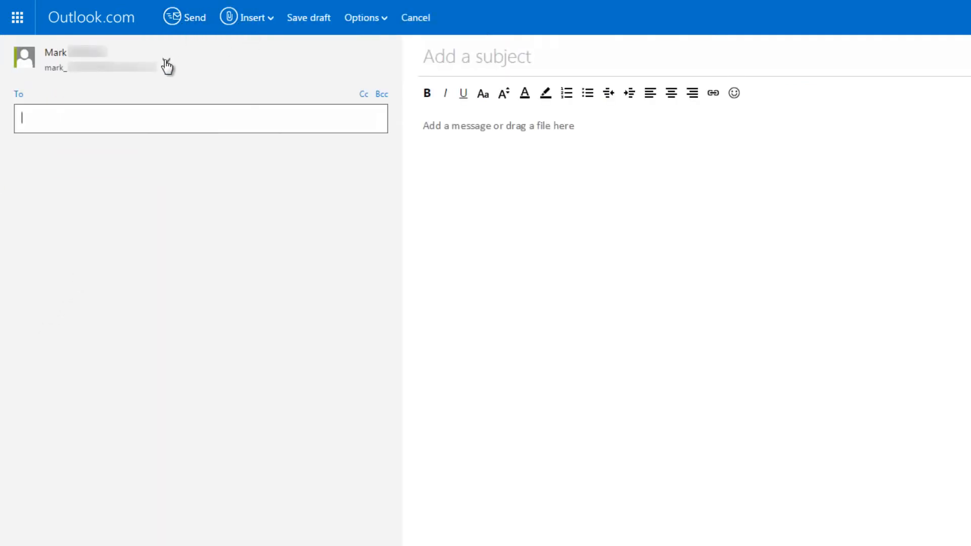
left_click(172, 61)
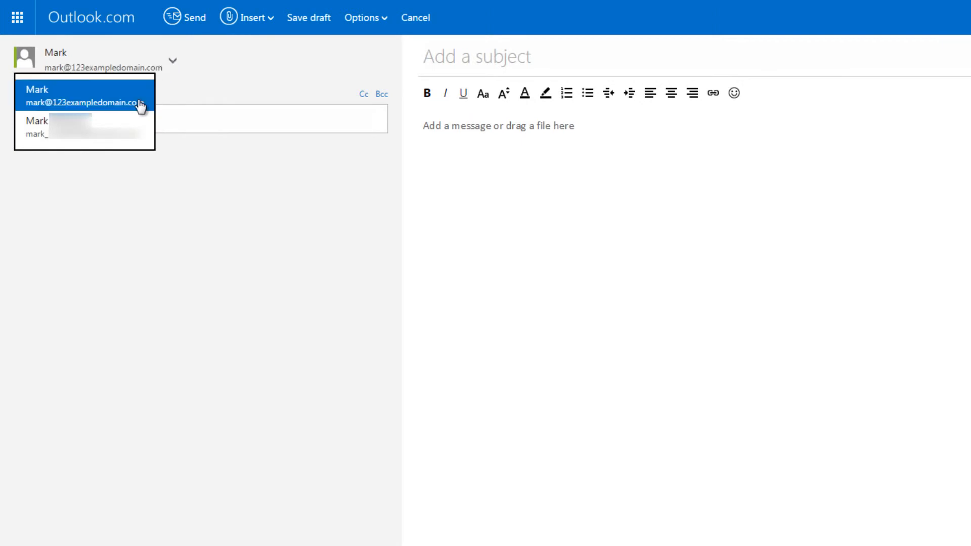